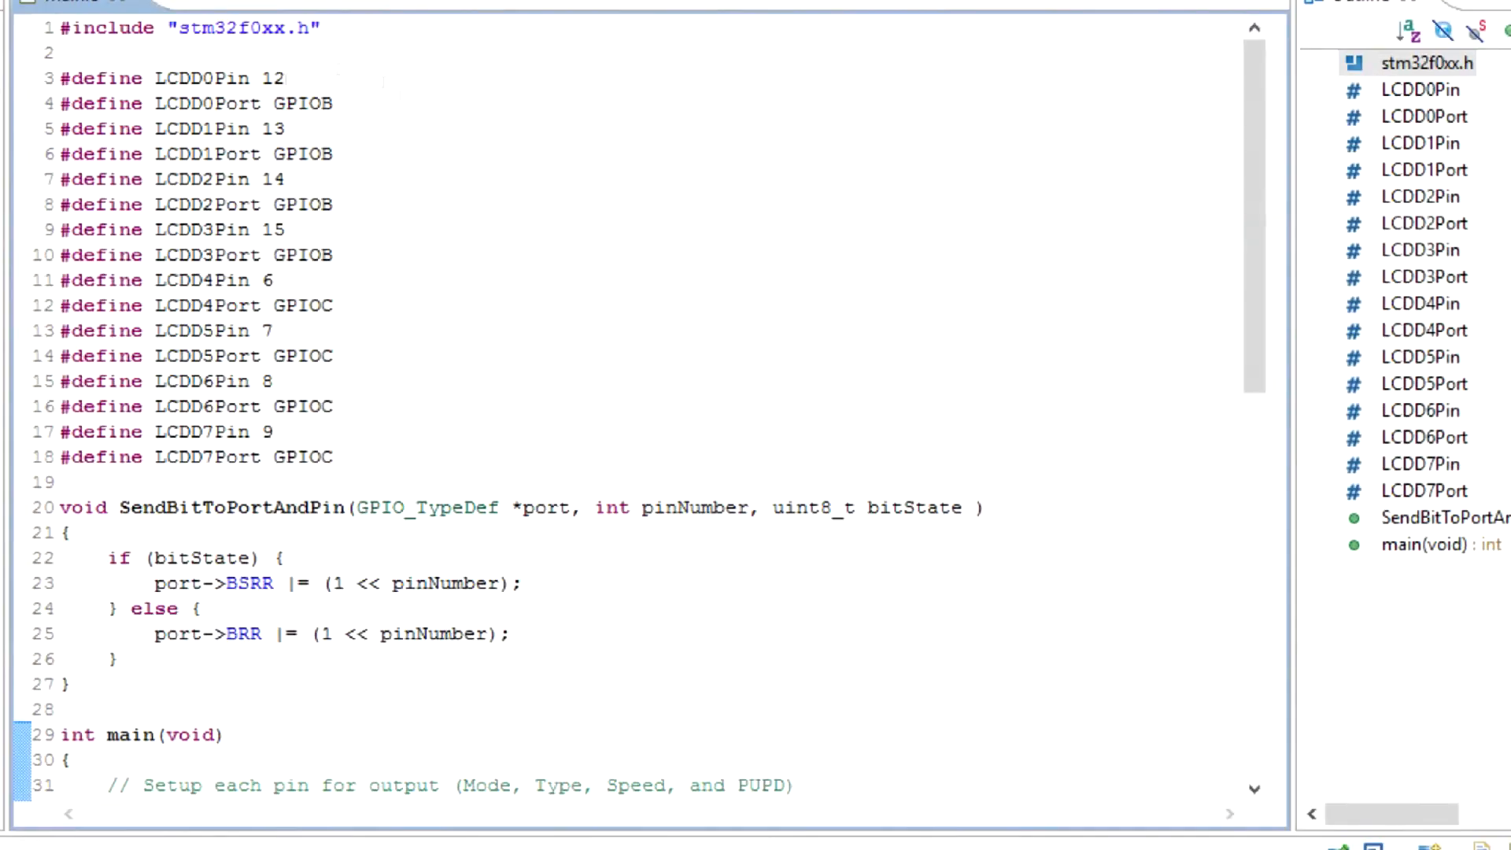
pyautogui.scroll(-3)
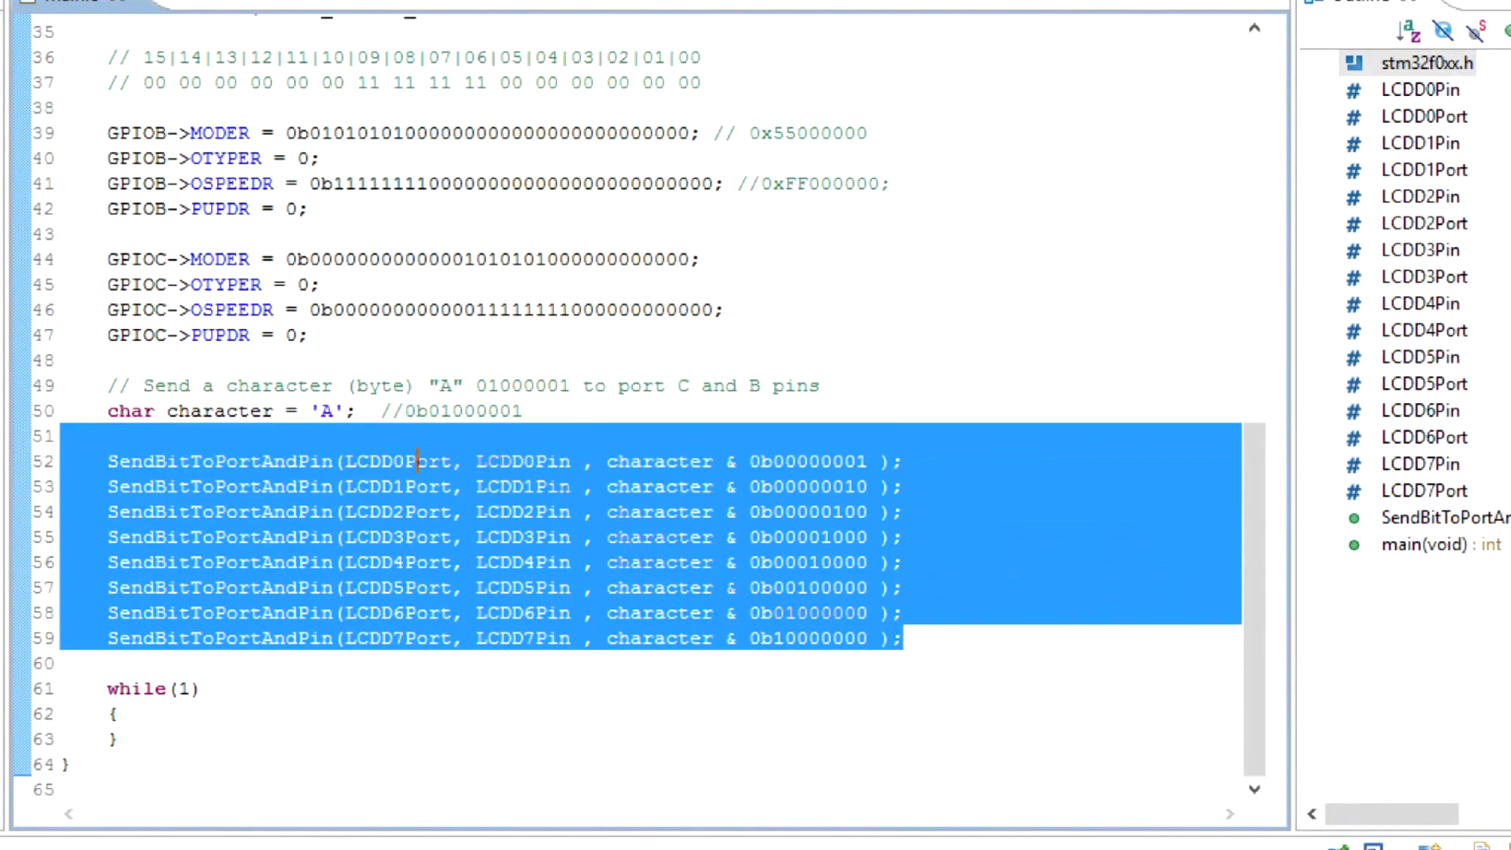
pyautogui.doubleClick(521, 460)
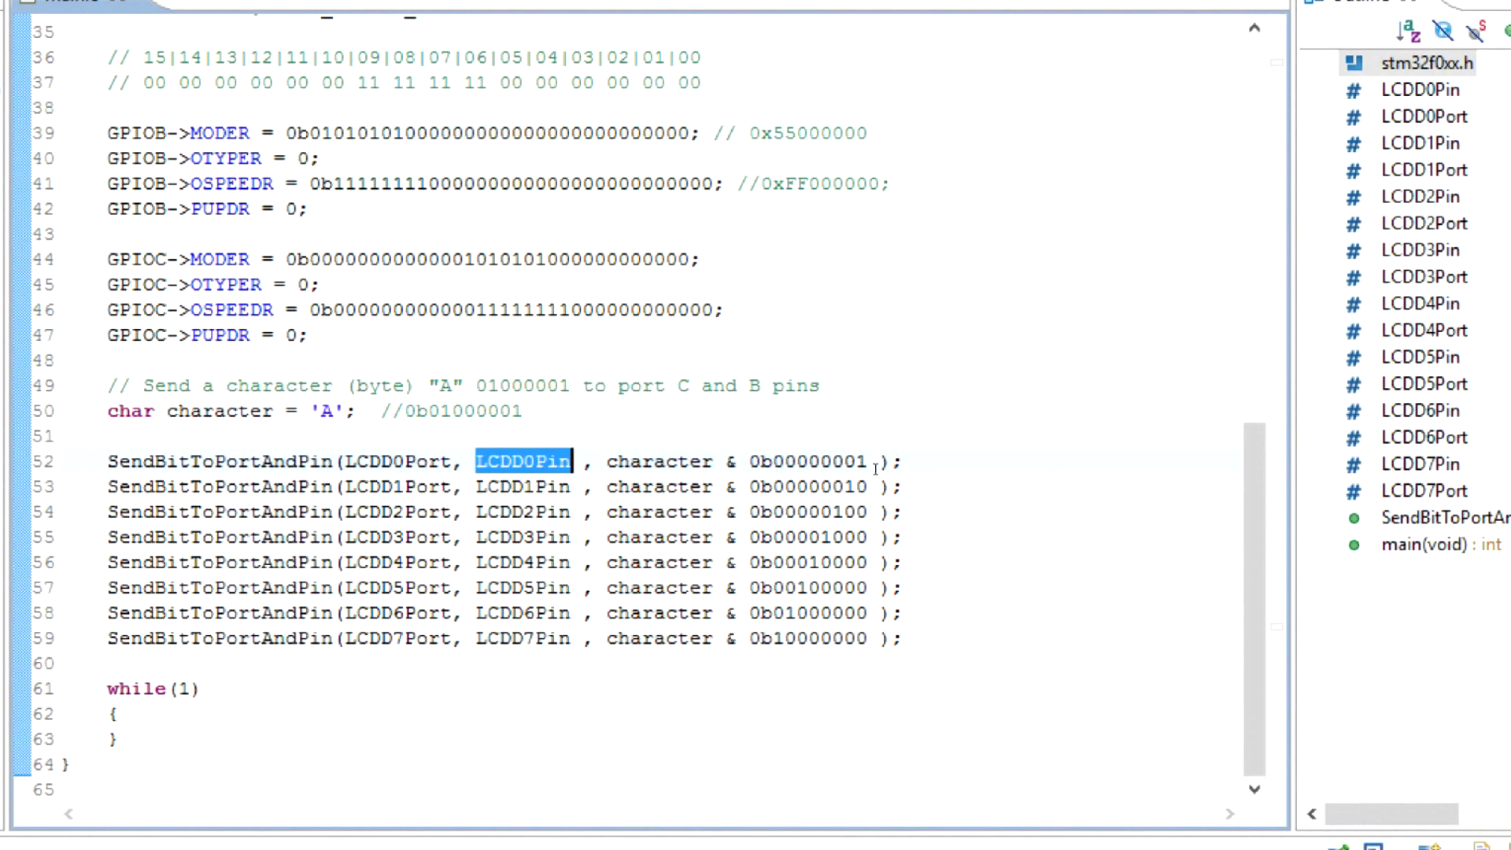
pyautogui.doubleClick(659, 460)
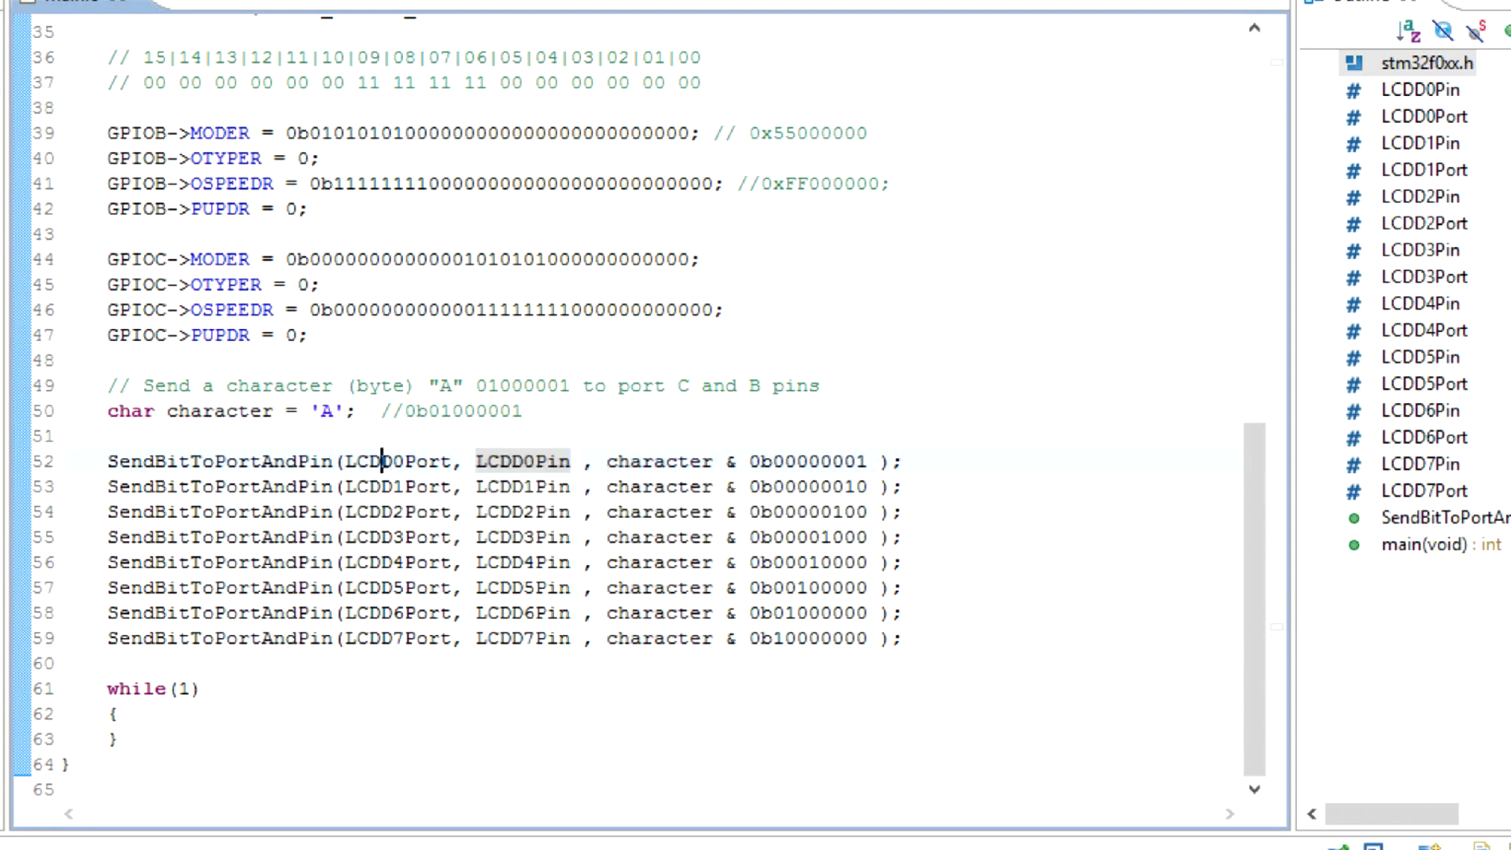
pyautogui.doubleClick(370, 638)
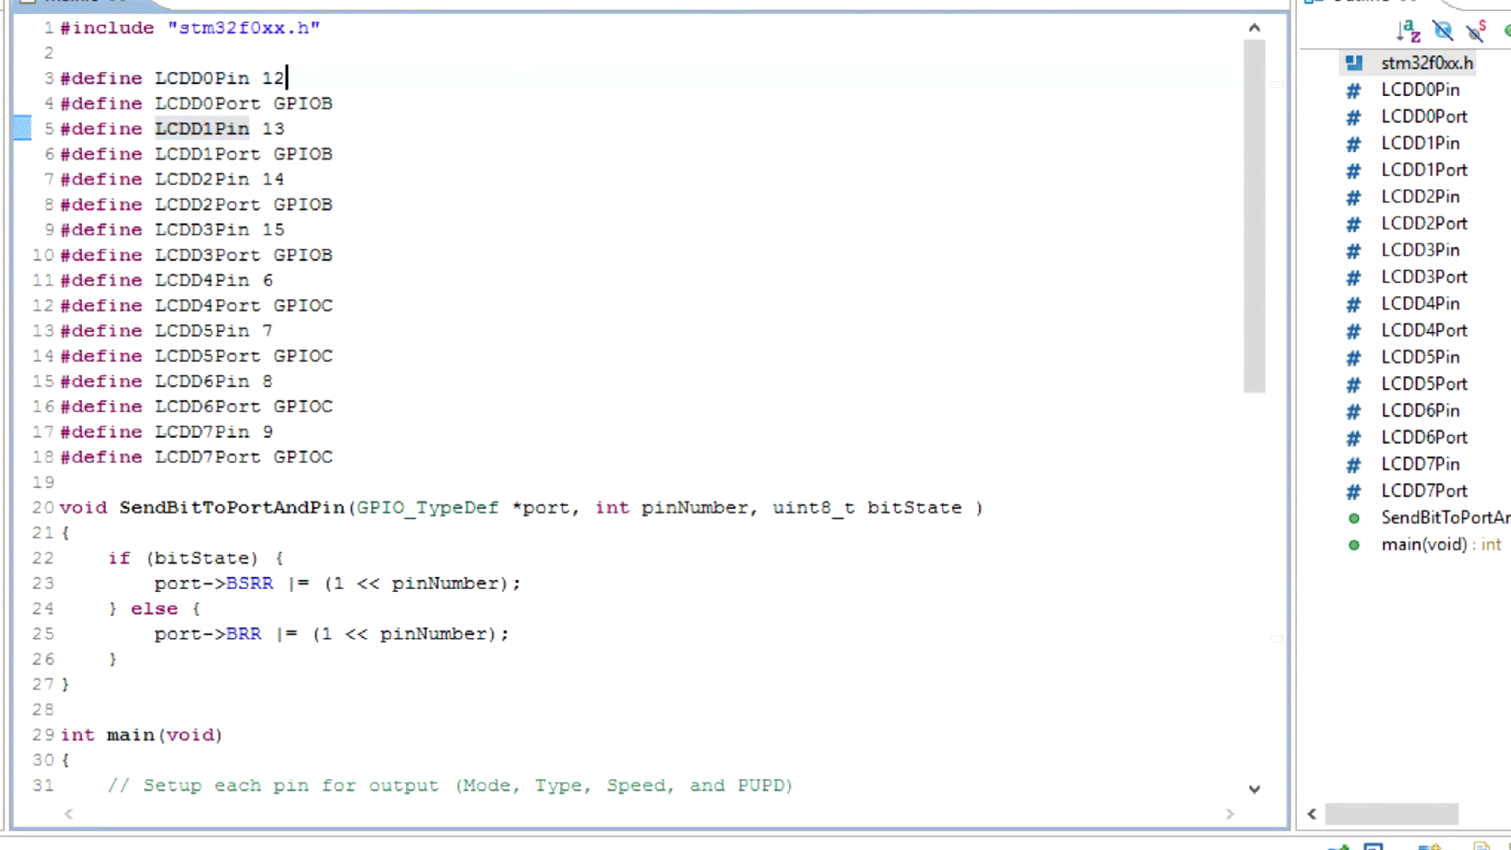
pyautogui.doubleClick(273, 78)
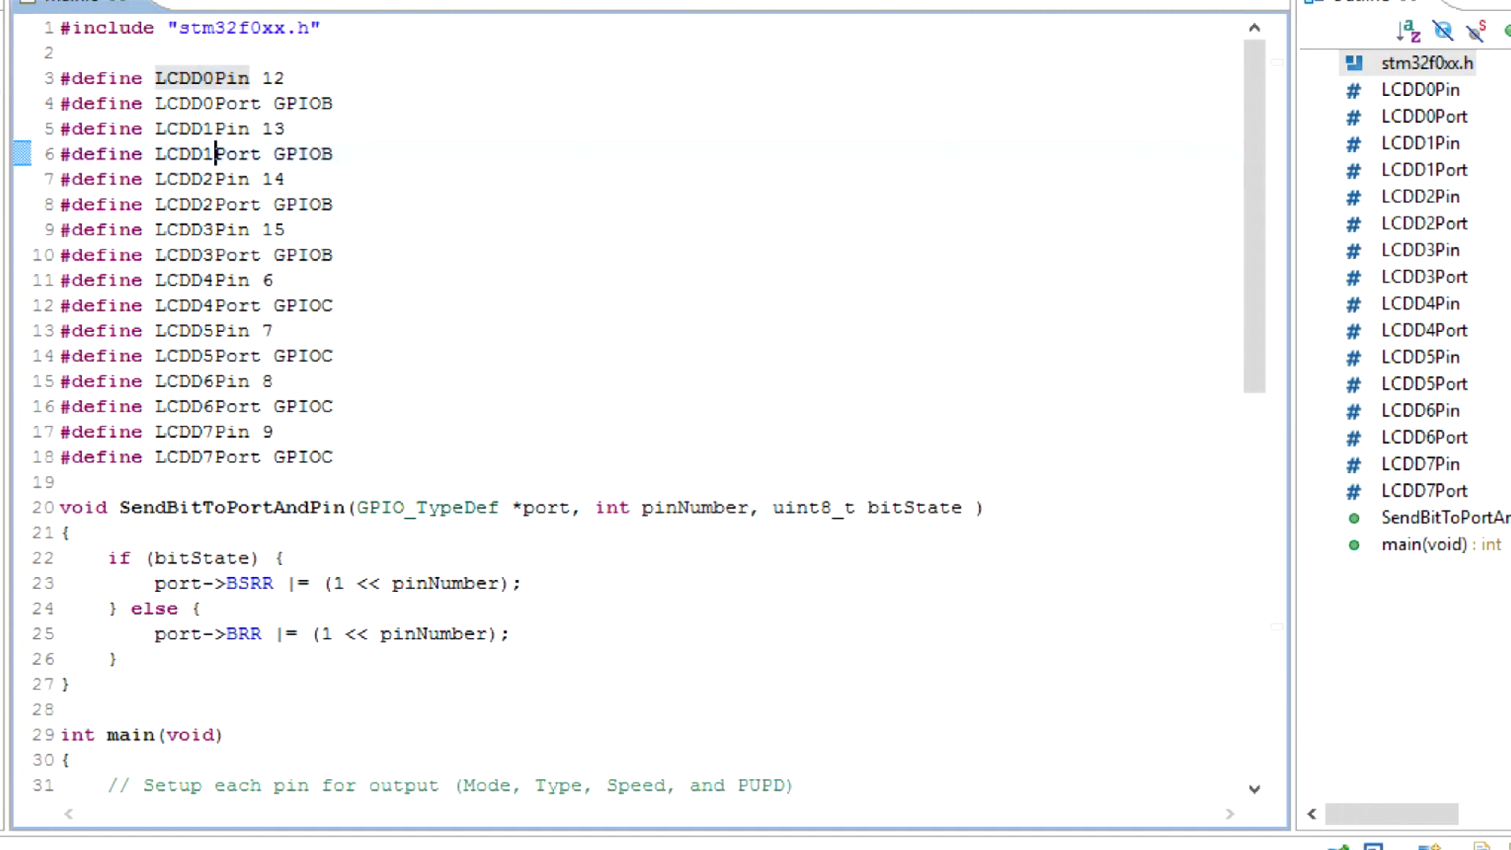
pyautogui.scroll(-3)
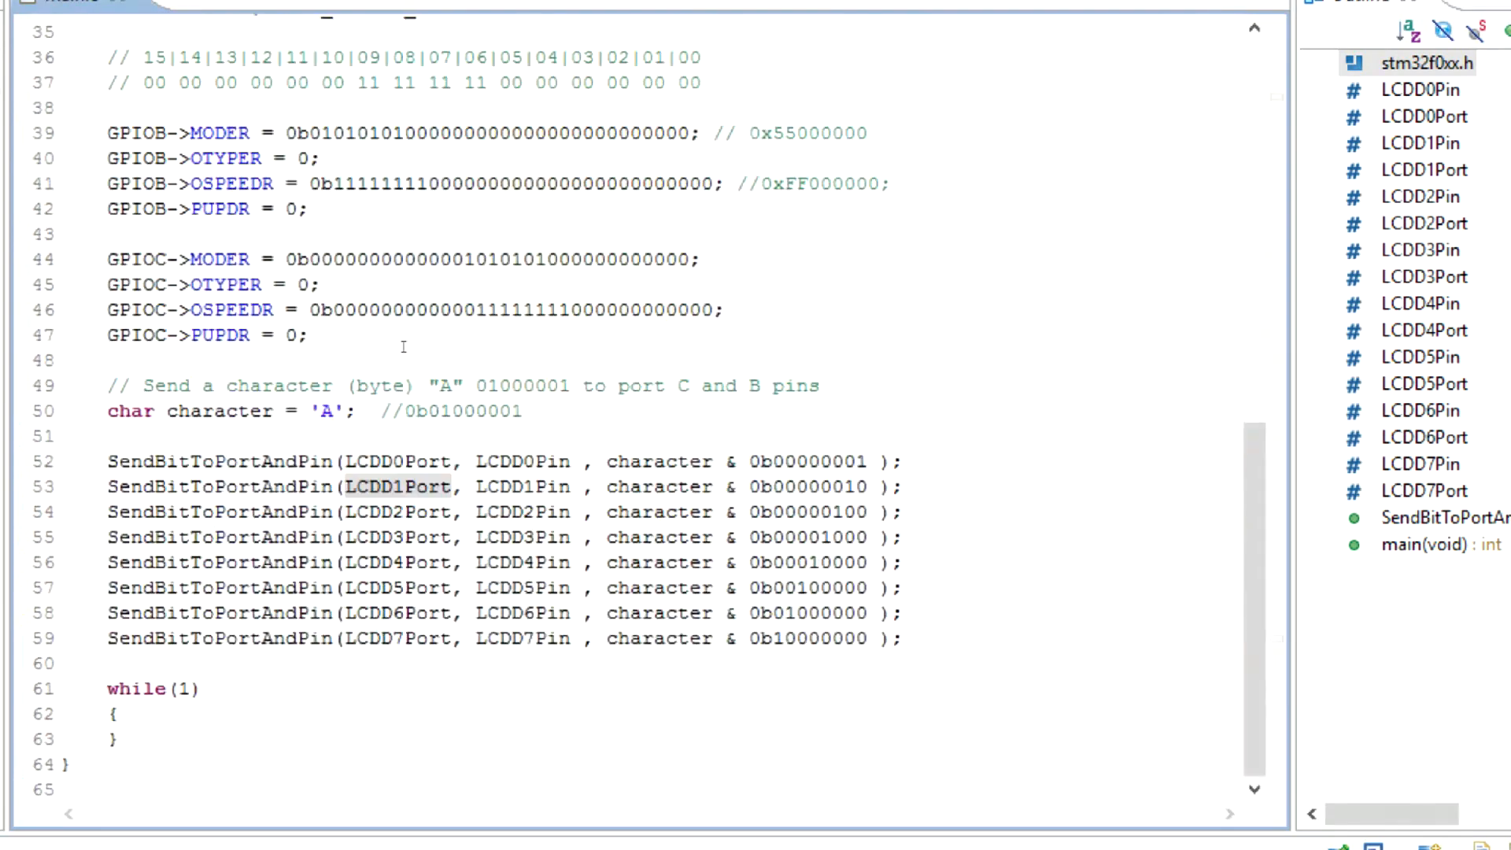
pyautogui.moveTo(108, 461); pyautogui.dragTo(901, 638)
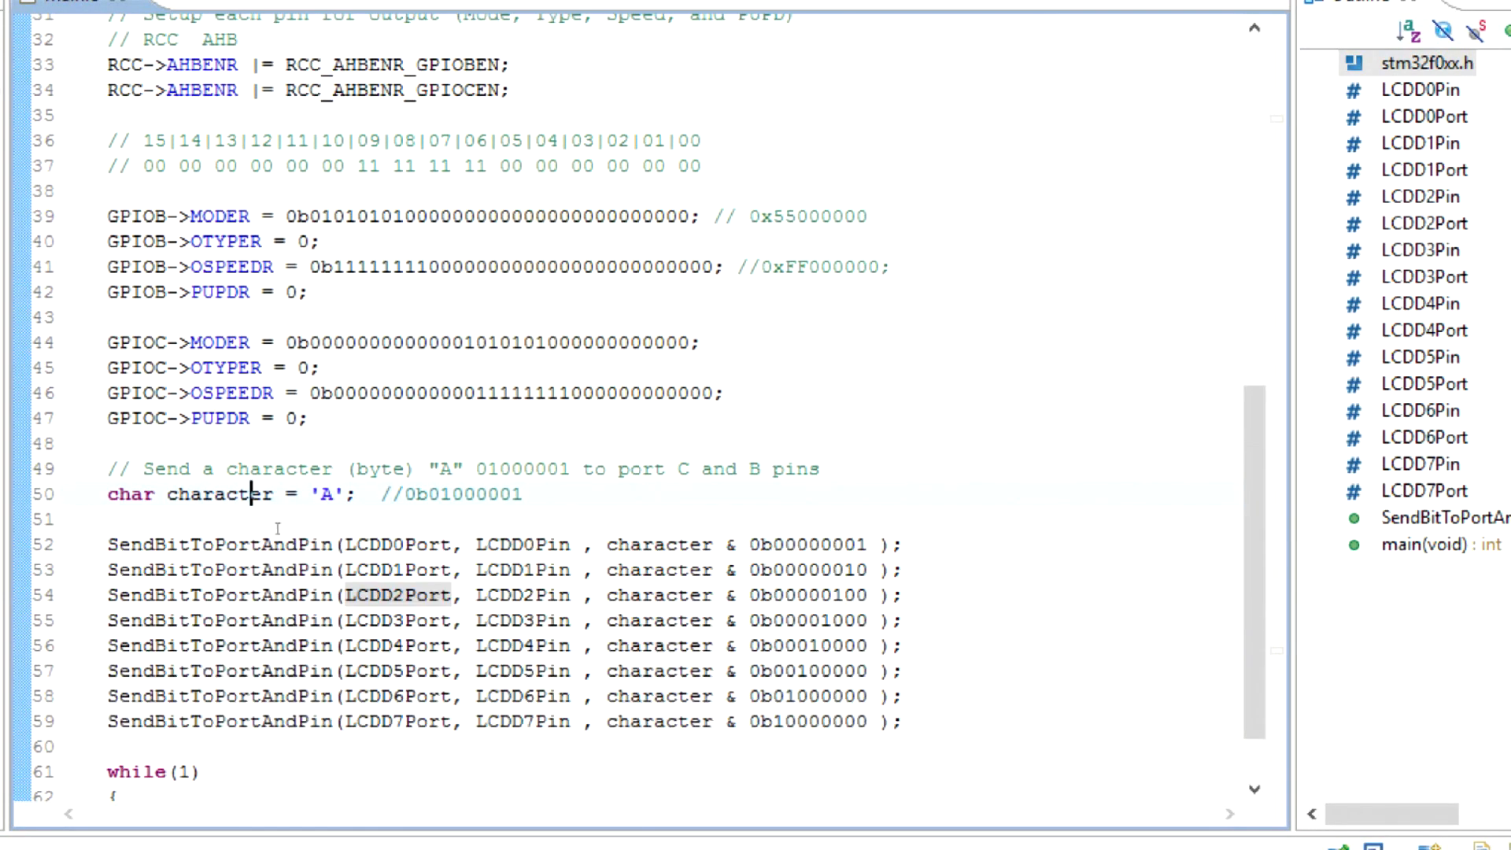
pyautogui.doubleClick(218, 494)
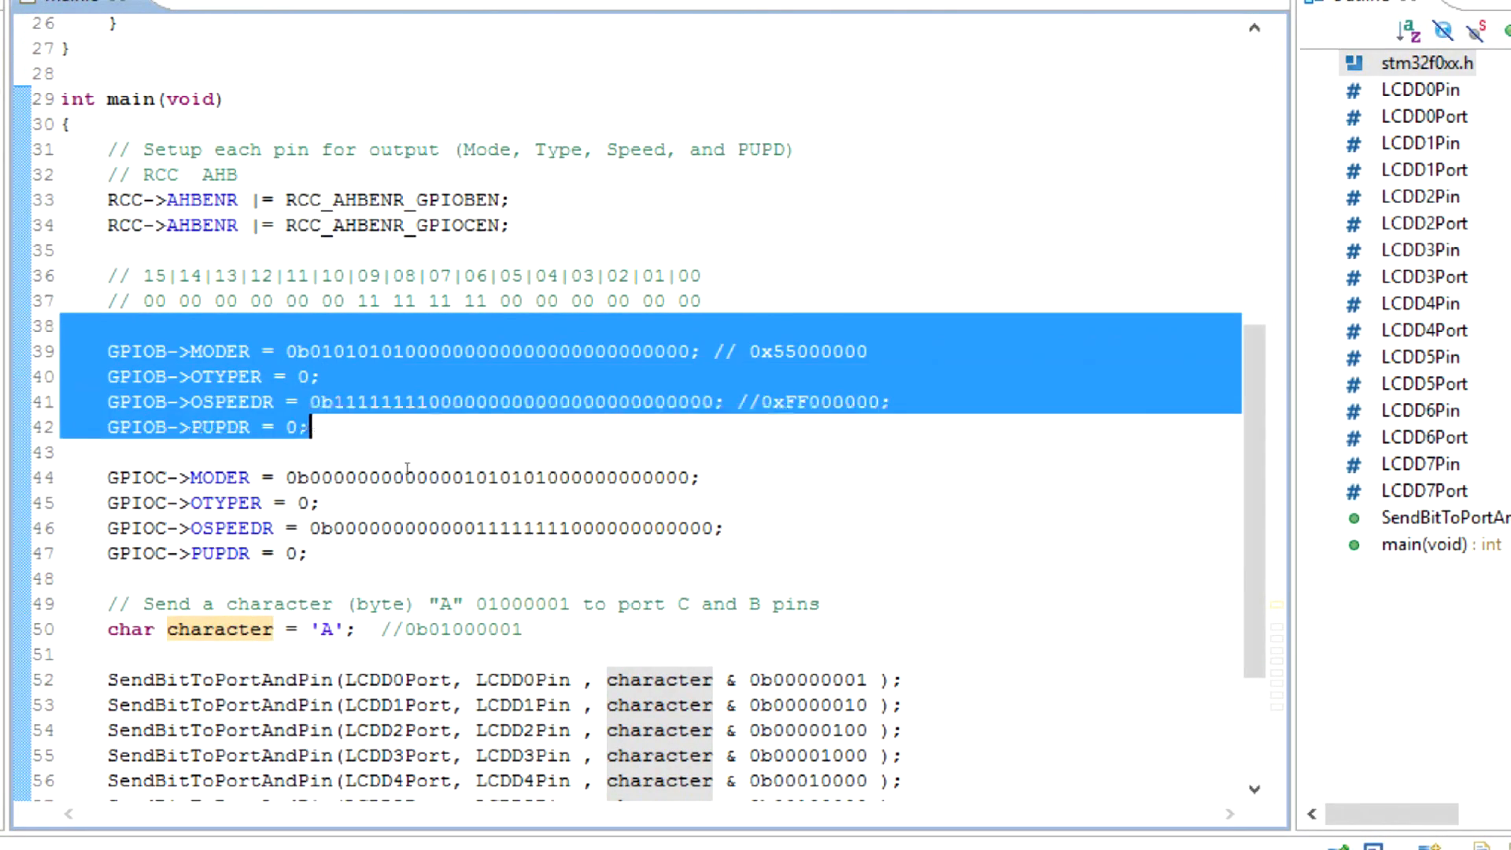
pyautogui.moveTo(310, 427); pyautogui.dragTo(310, 554)
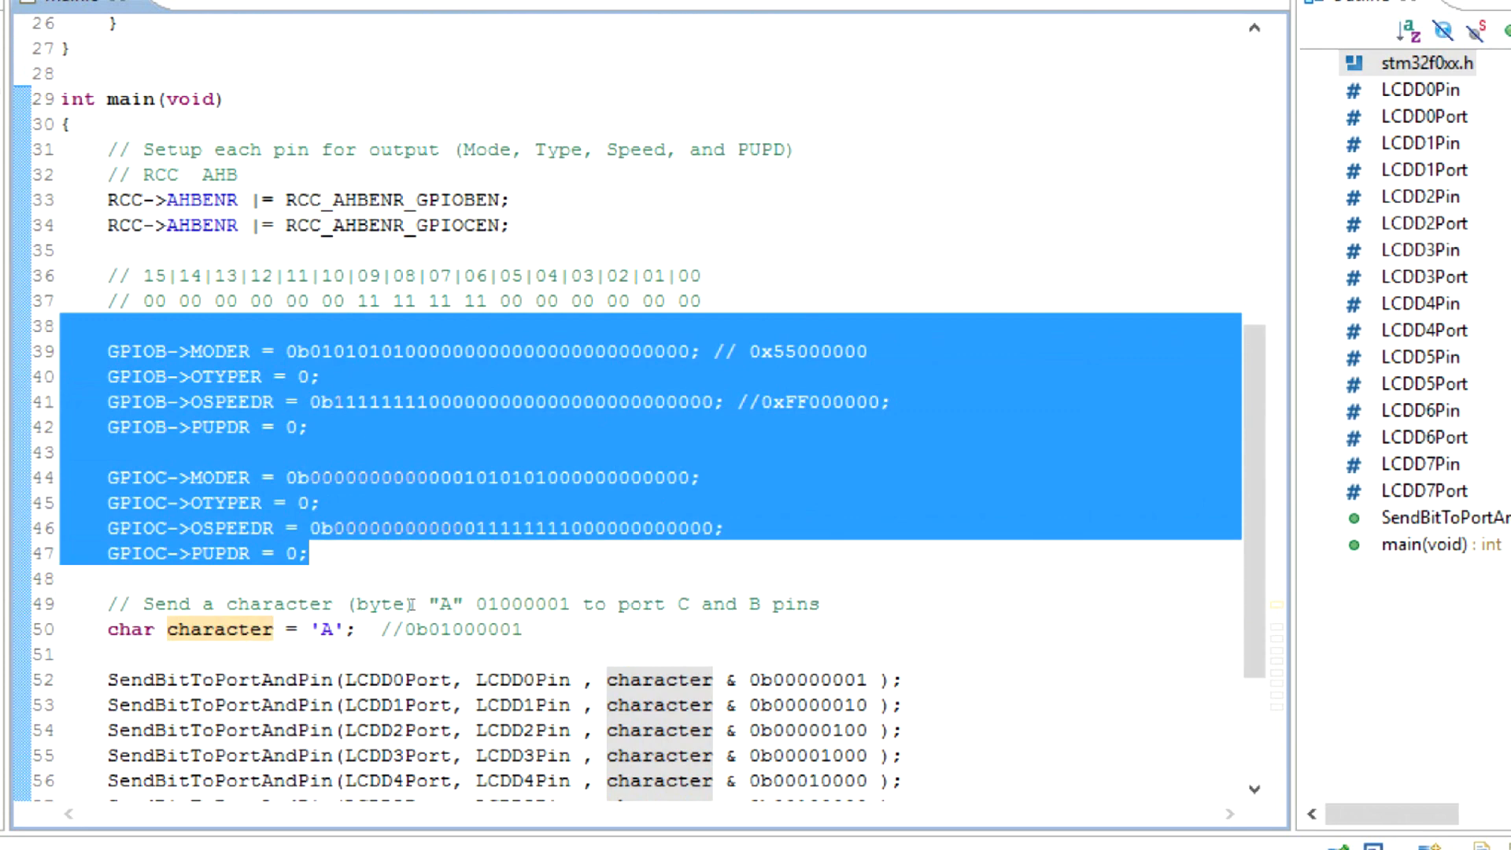